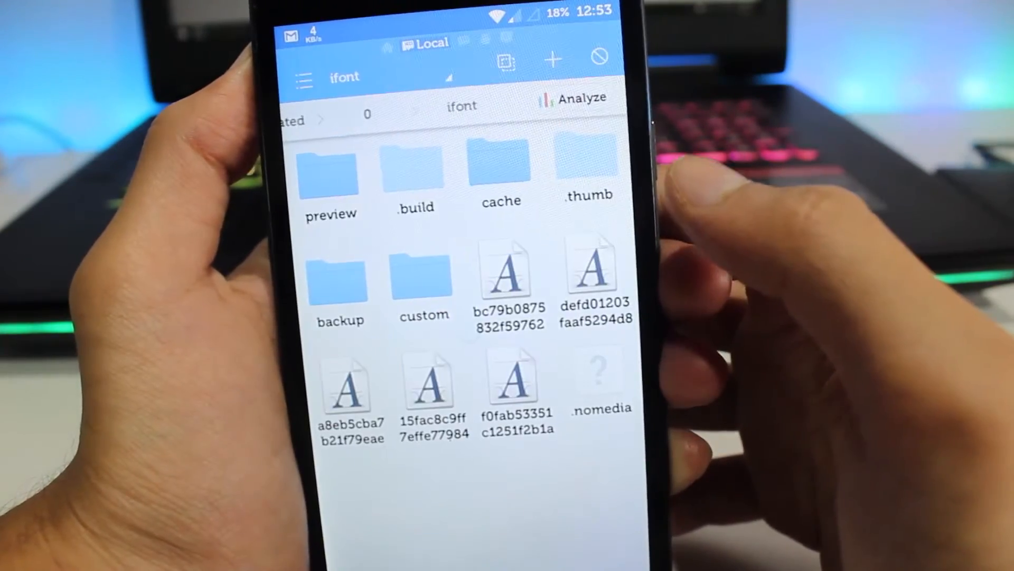
Open the ifont folder in ES File Explorer to reveal its custom fonts folder
{"action": "left_click", "coordinate": [423, 278]}
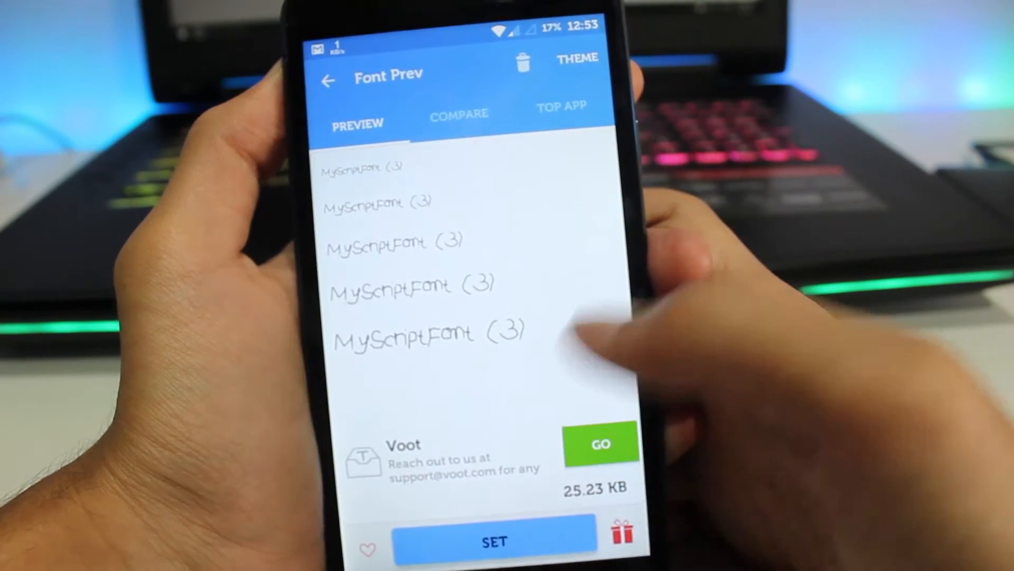
Tap SET on the MyScriptFont (3) preview and wait for the Please wait dialog
{"action": "left_click", "coordinate": [495, 542]}
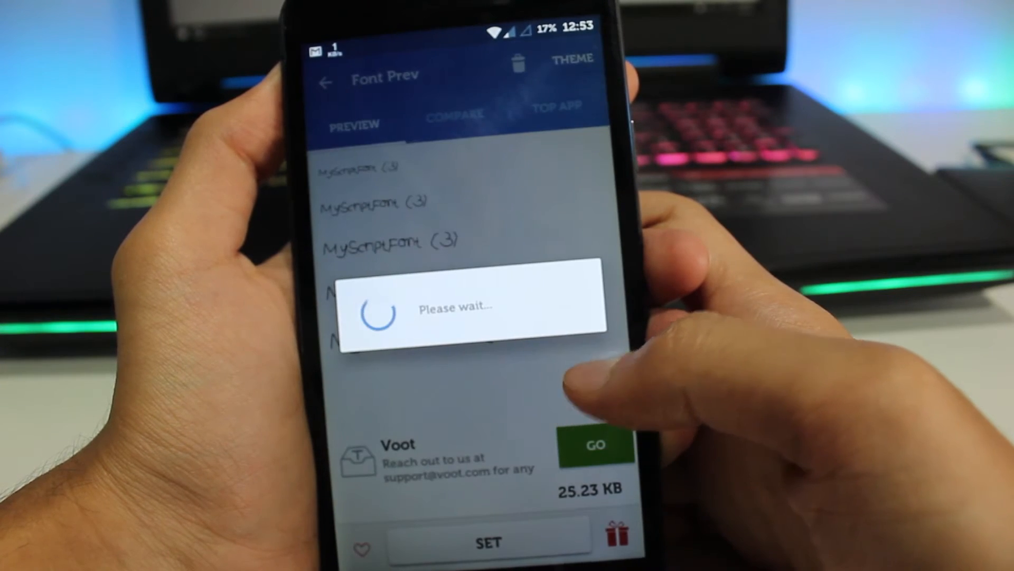